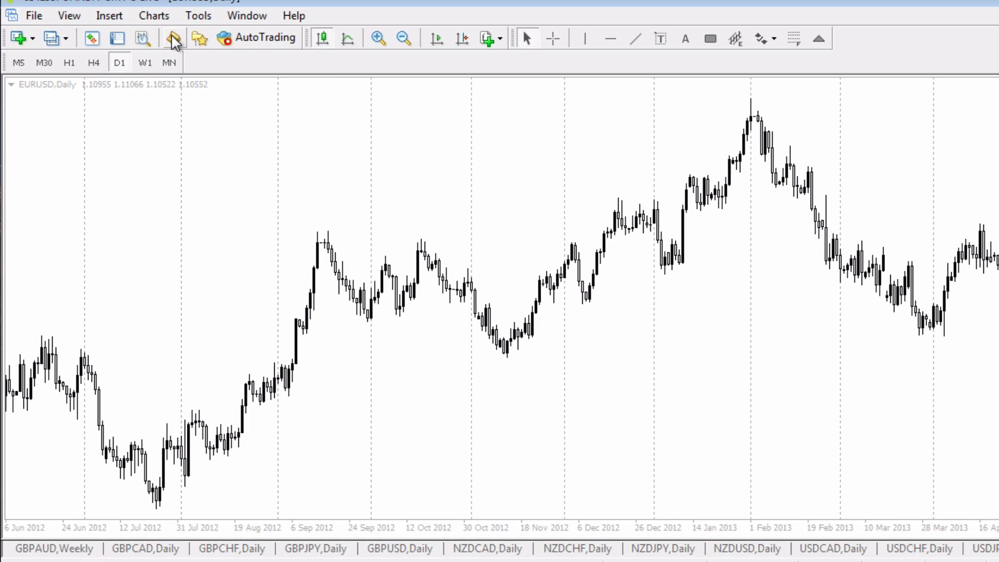
pyautogui.moveTo(174, 39)
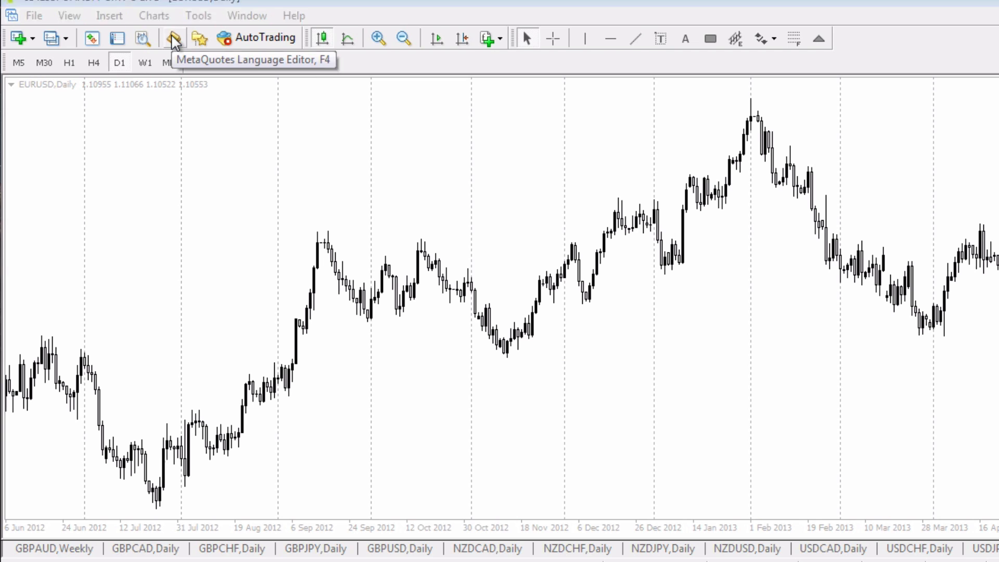
# Launch the MetaQuotes Language Editor from the MetaTrader 4 toolbar
pyautogui.click(173, 37)
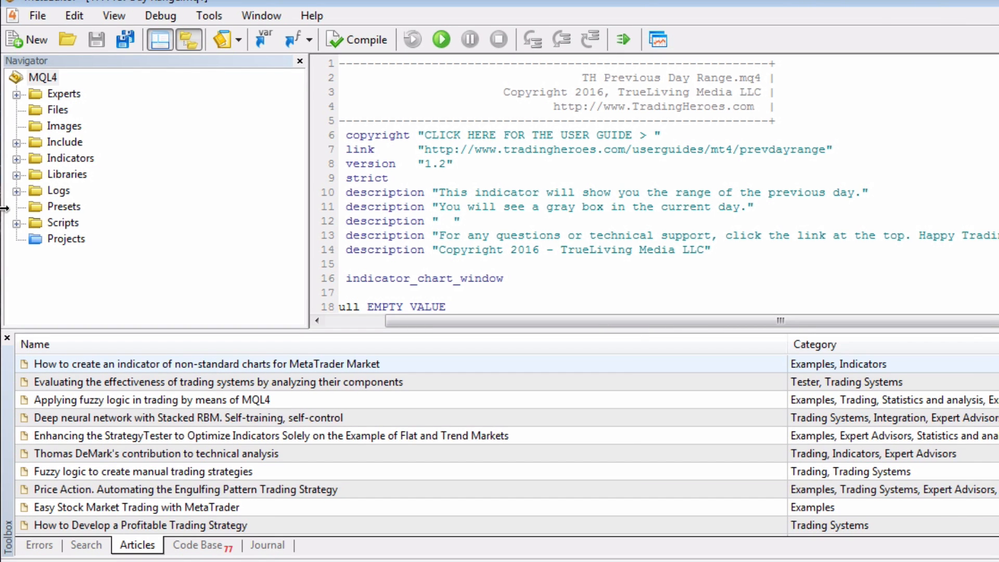
# Expand the Navigator's Indicators folder, view Awesome.mq4, and open that folder in Windows Explorer
pyautogui.click(15, 159)
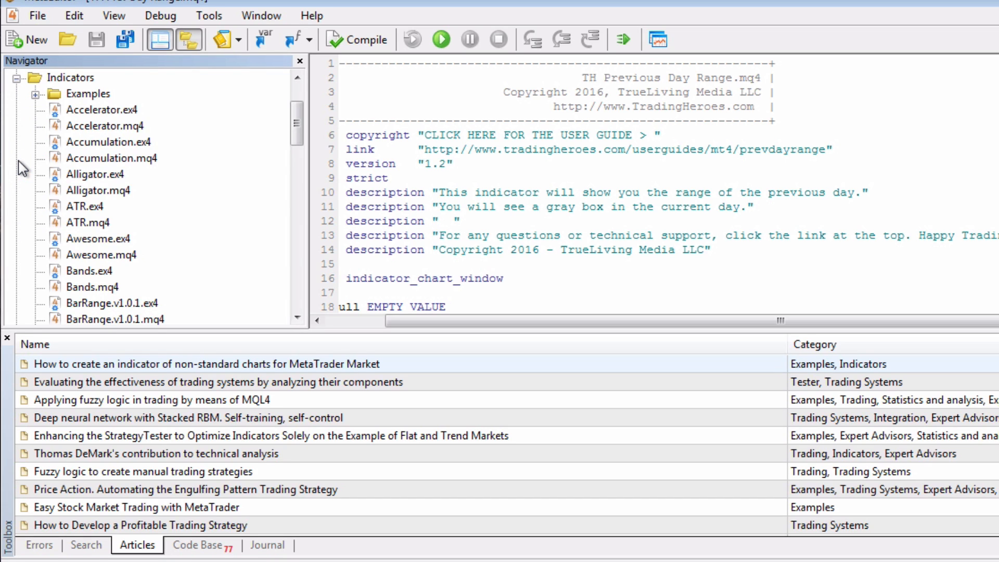
pyautogui.moveTo(168, 155)
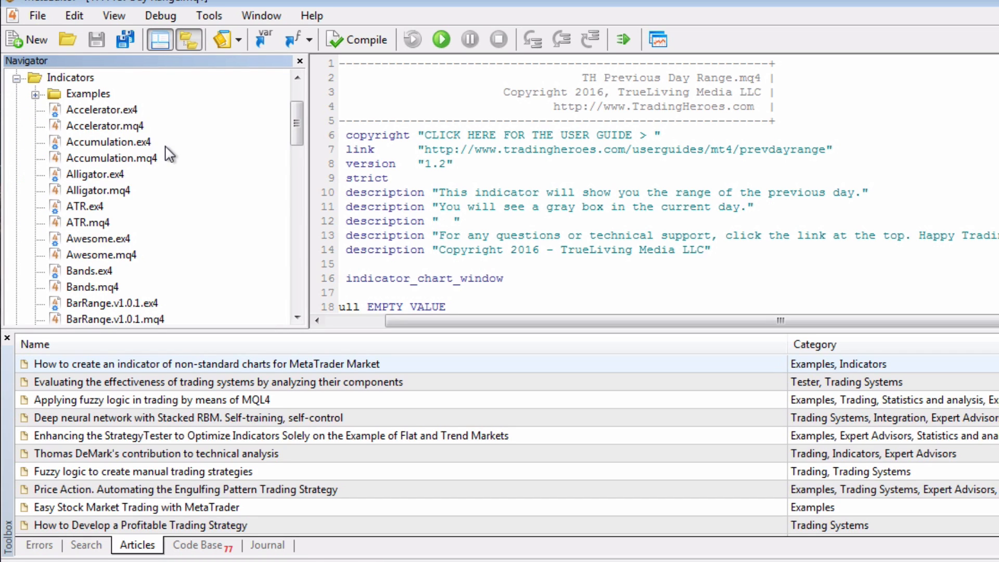
pyautogui.moveTo(142, 246)
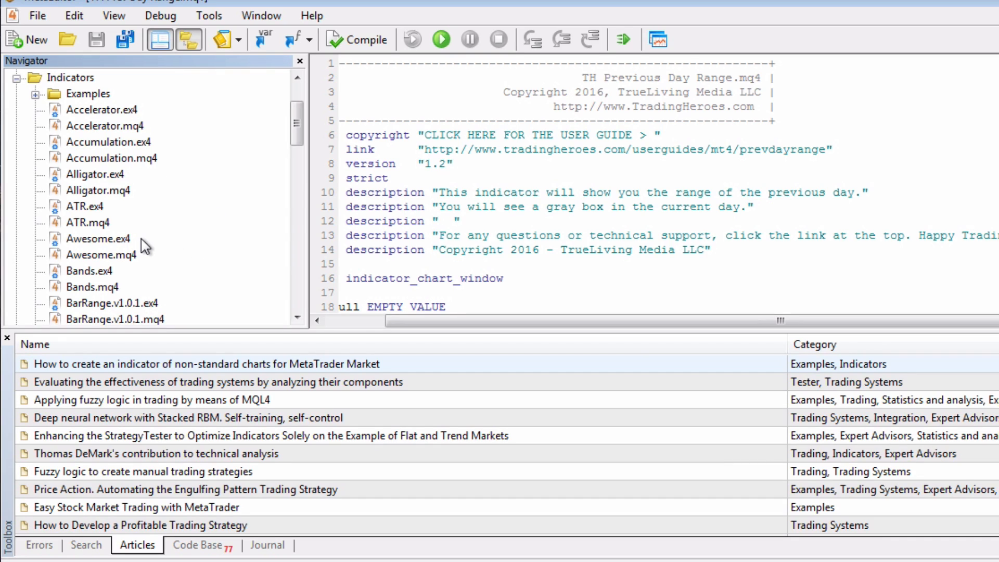
pyautogui.moveTo(167, 259)
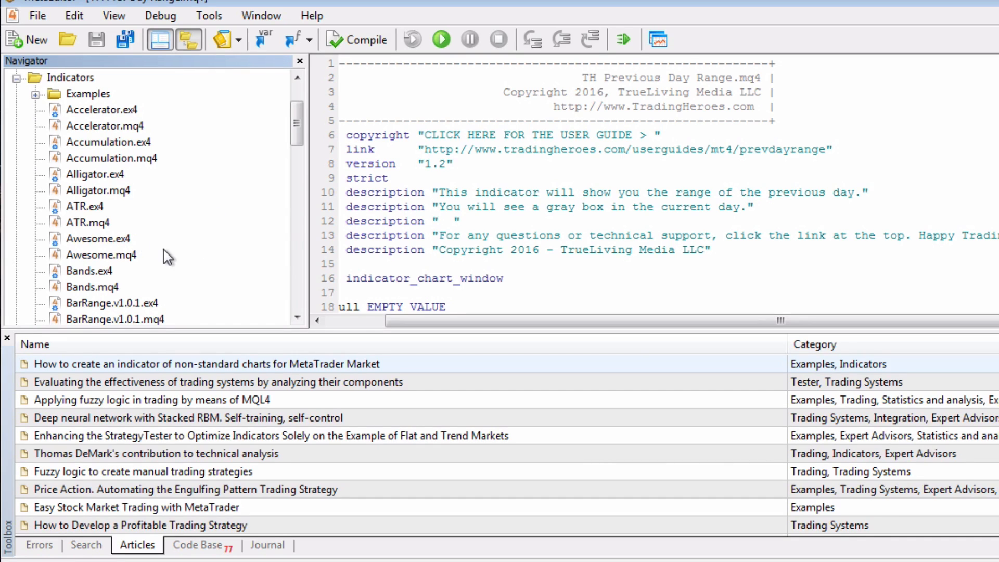
pyautogui.click(101, 255)
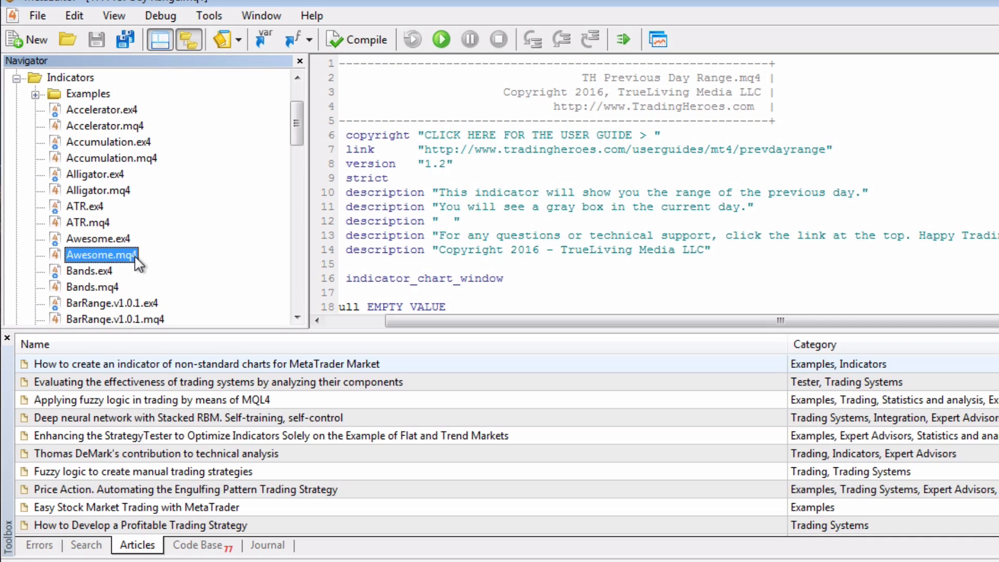
pyautogui.moveTo(558, 219)
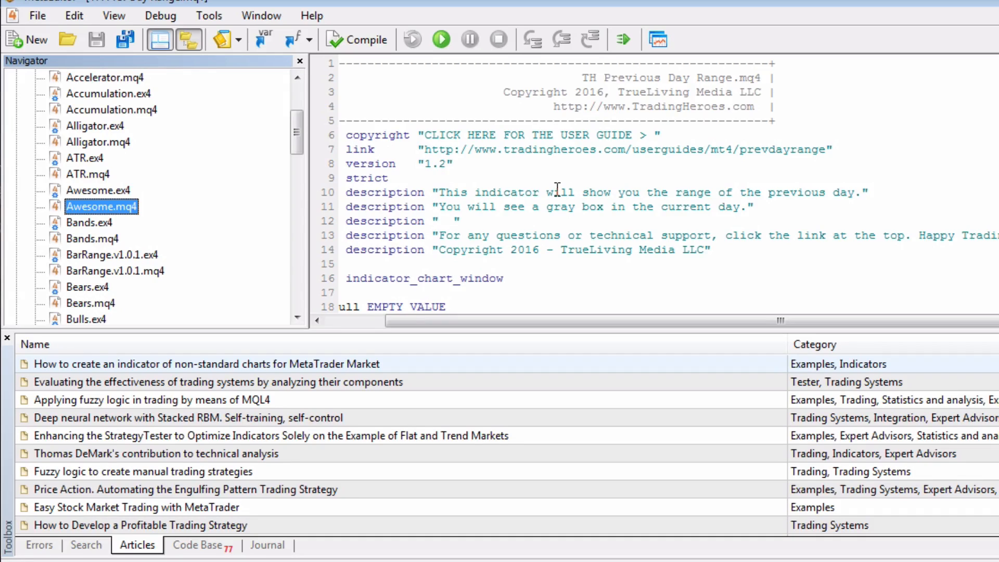
pyautogui.moveTo(285, 99)
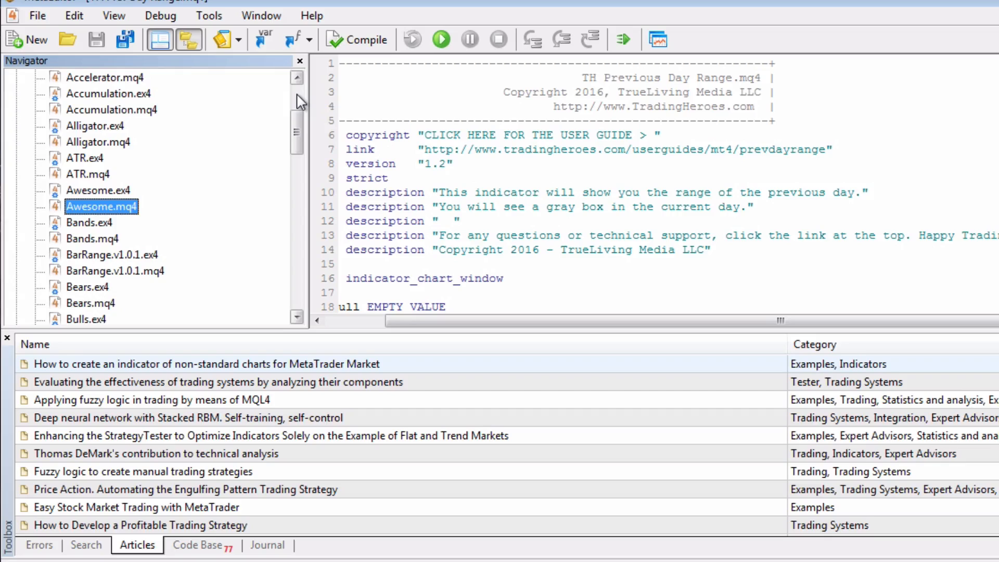
pyautogui.scroll(3)
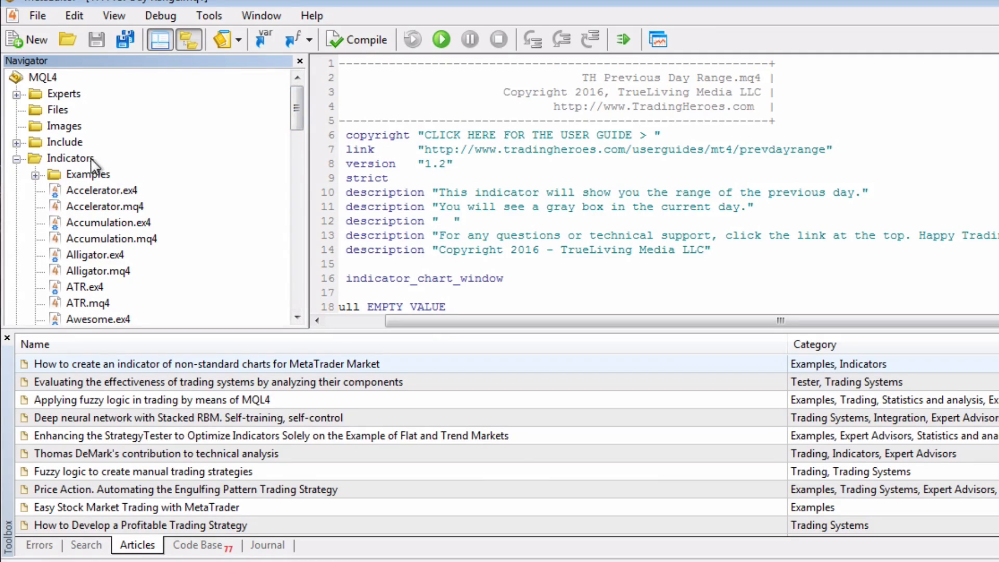
pyautogui.rightClick(70, 158)
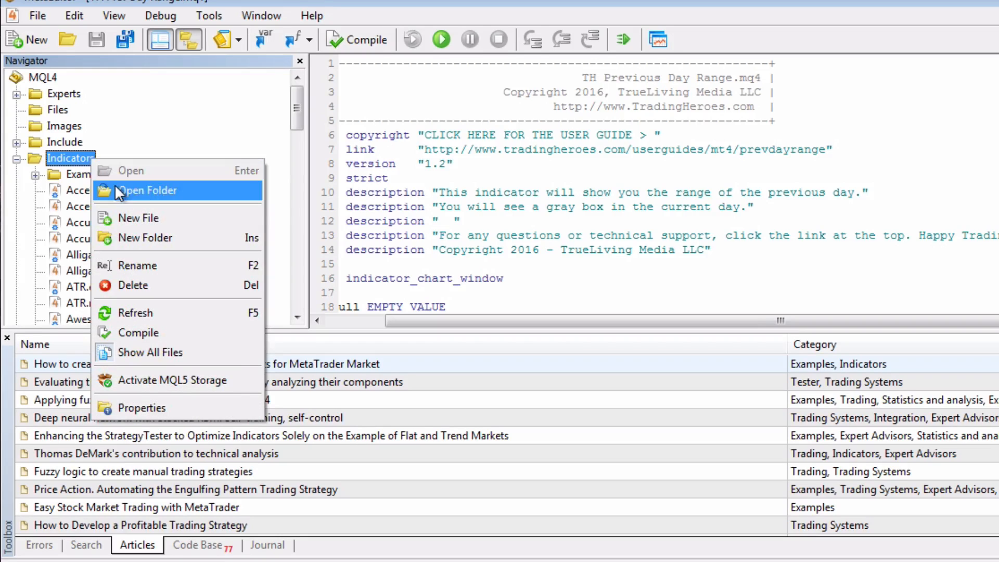
pyautogui.click(146, 189)
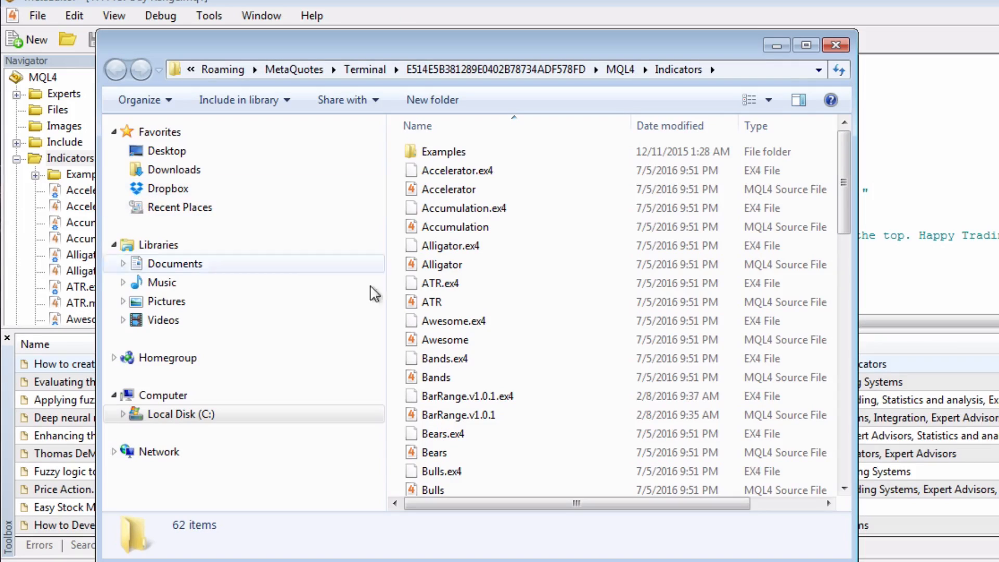
pyautogui.scroll(-3)
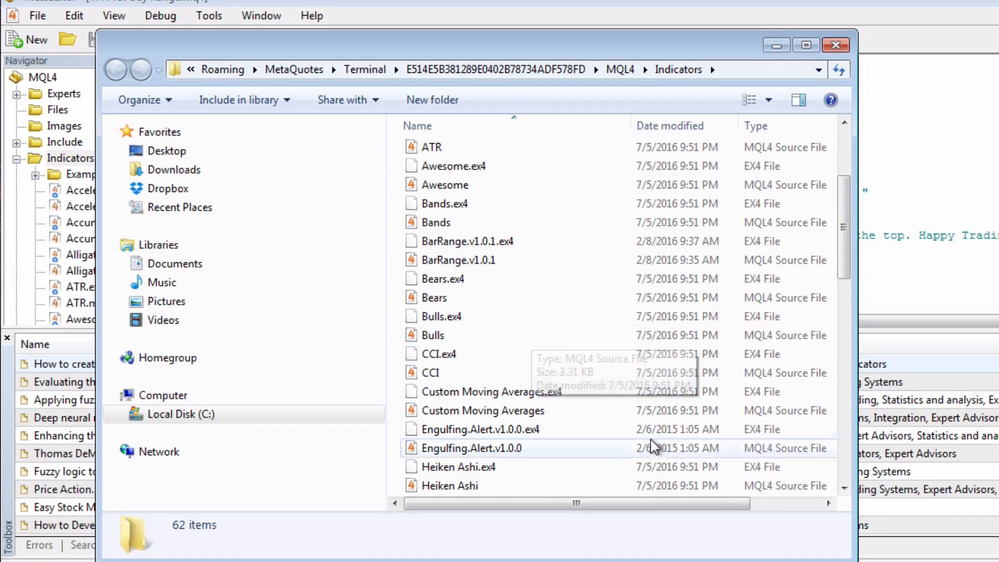
pyautogui.moveTo(535, 337)
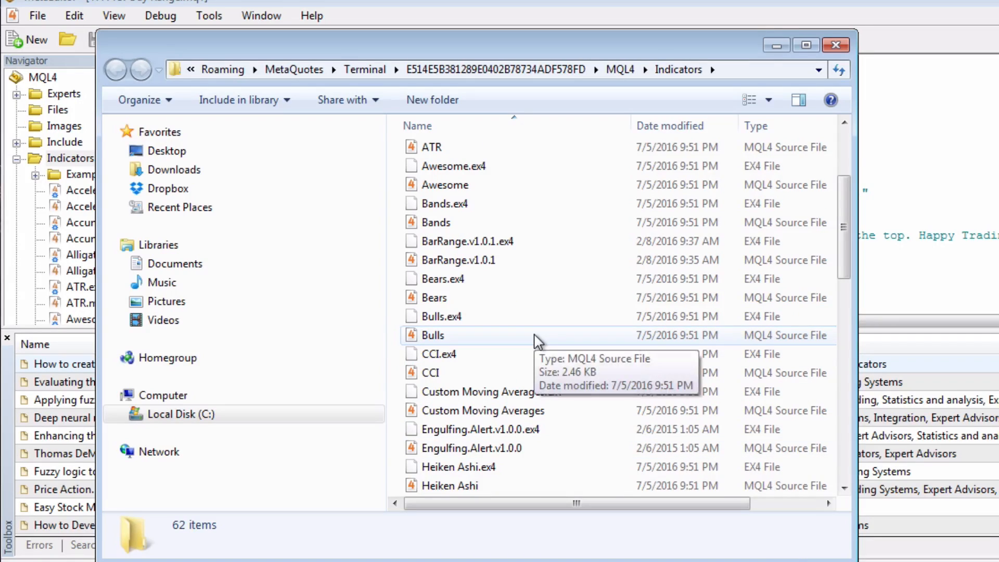